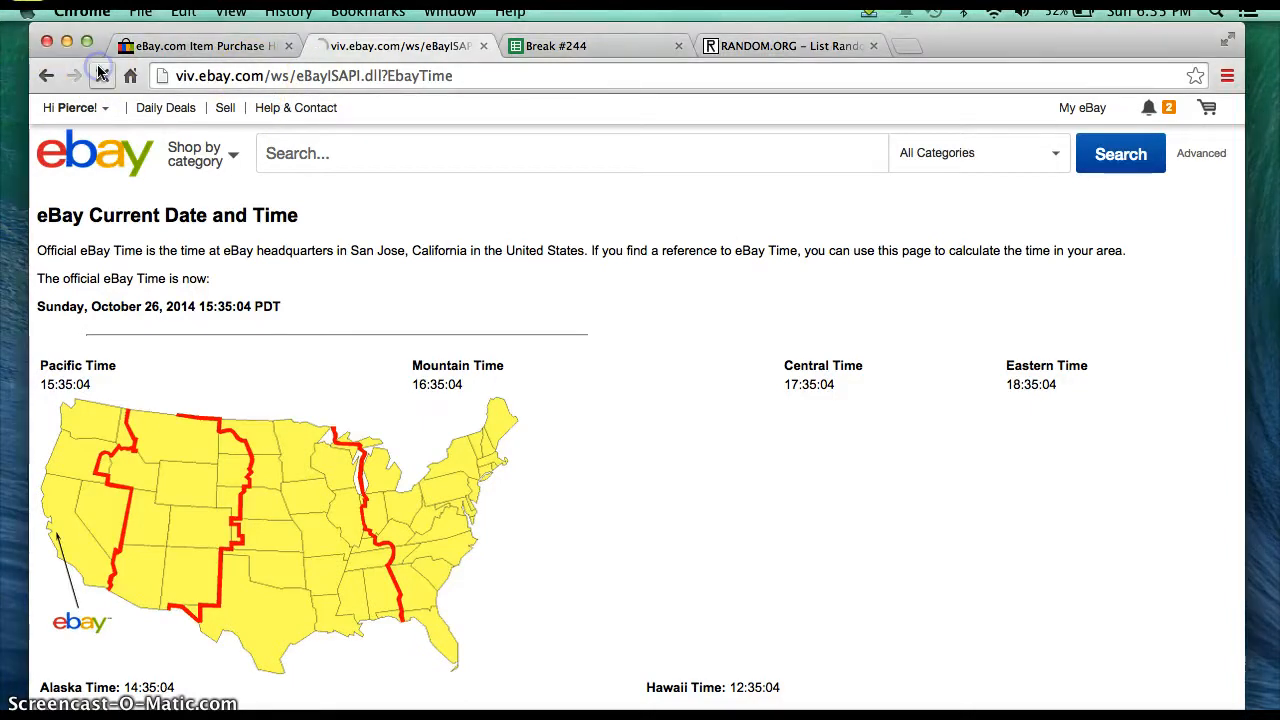
Check the official eBay time and the jersey break's purchase history, then return to Break #244.
left_click(102, 76)
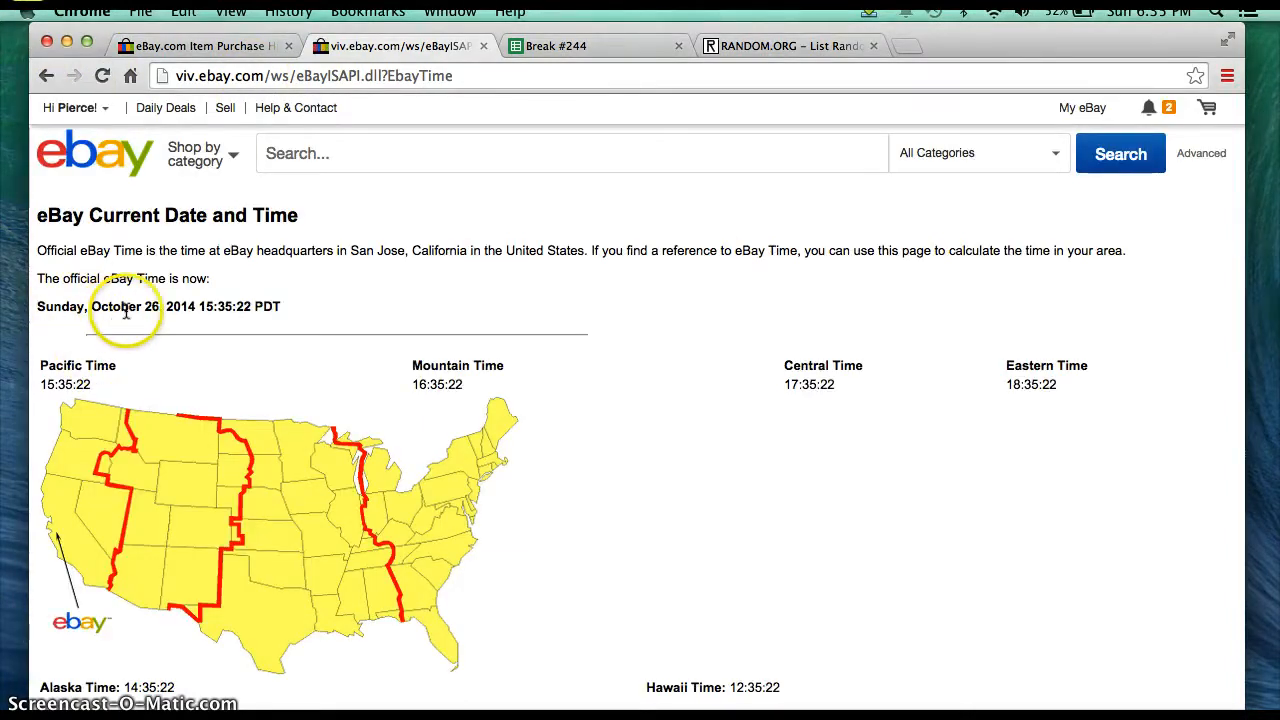
mouse_move(992, 448)
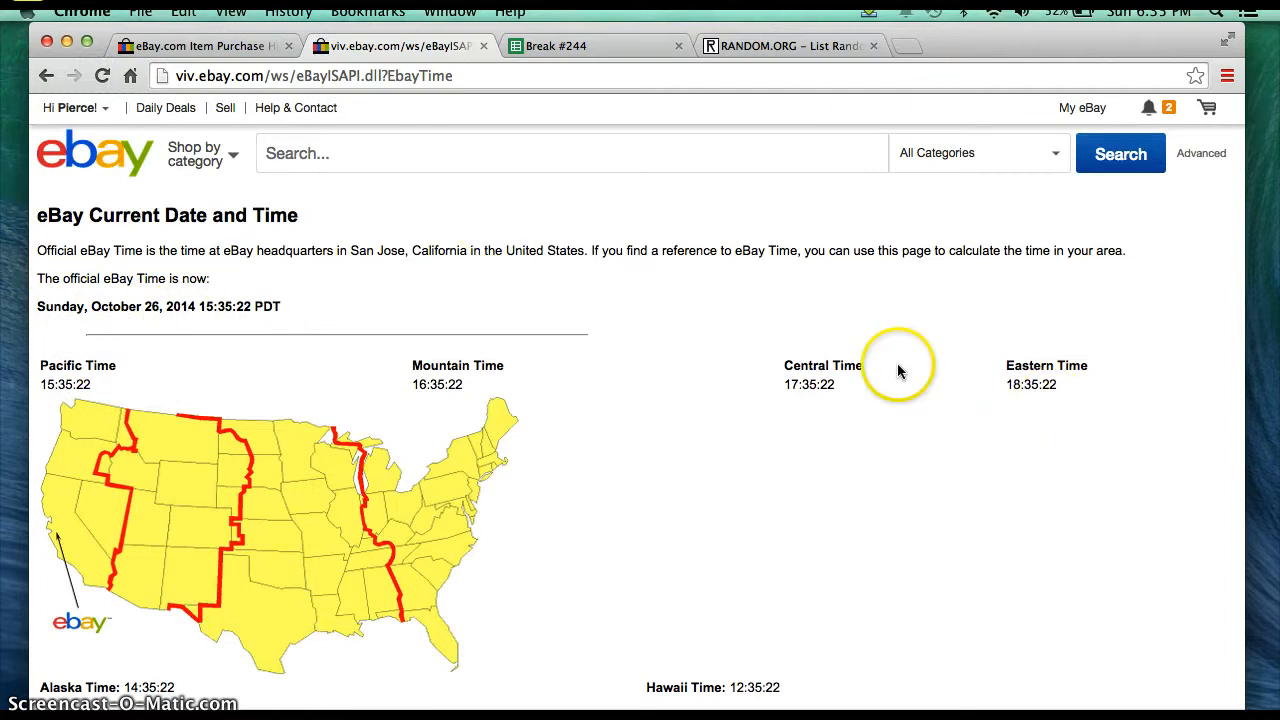
mouse_move(156, 396)
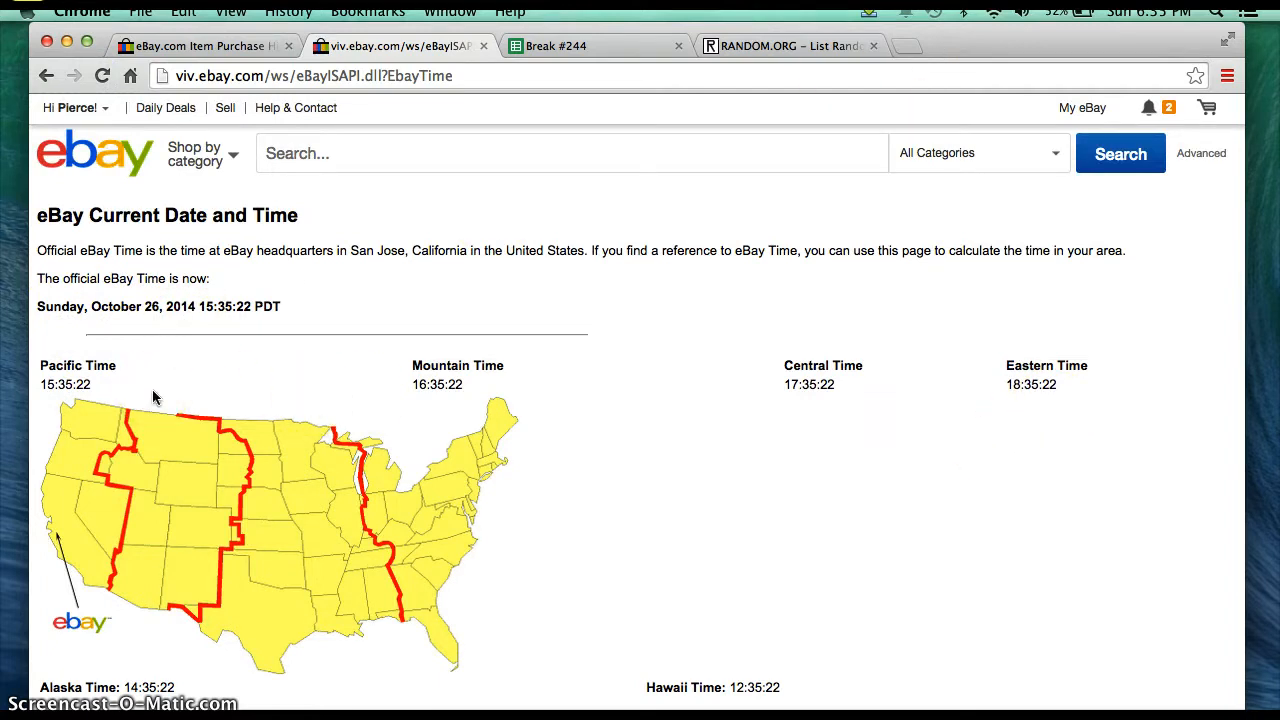
left_click(200, 46)
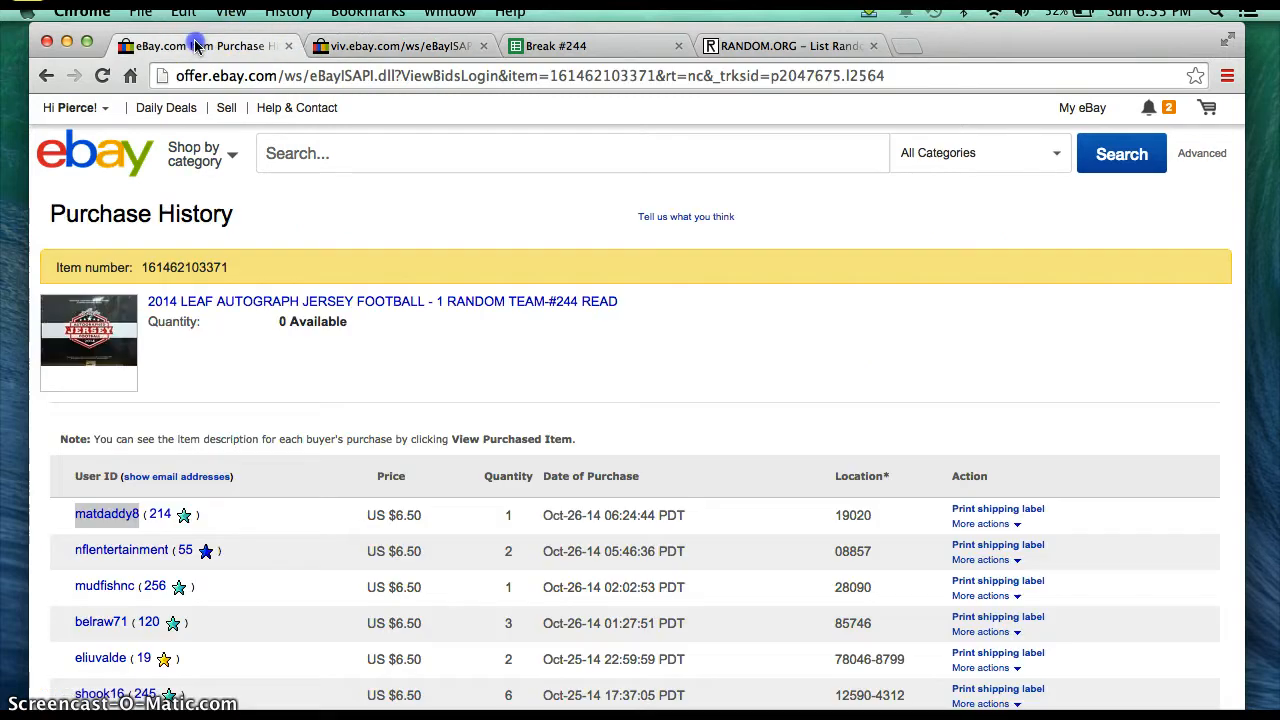
left_click(556, 44)
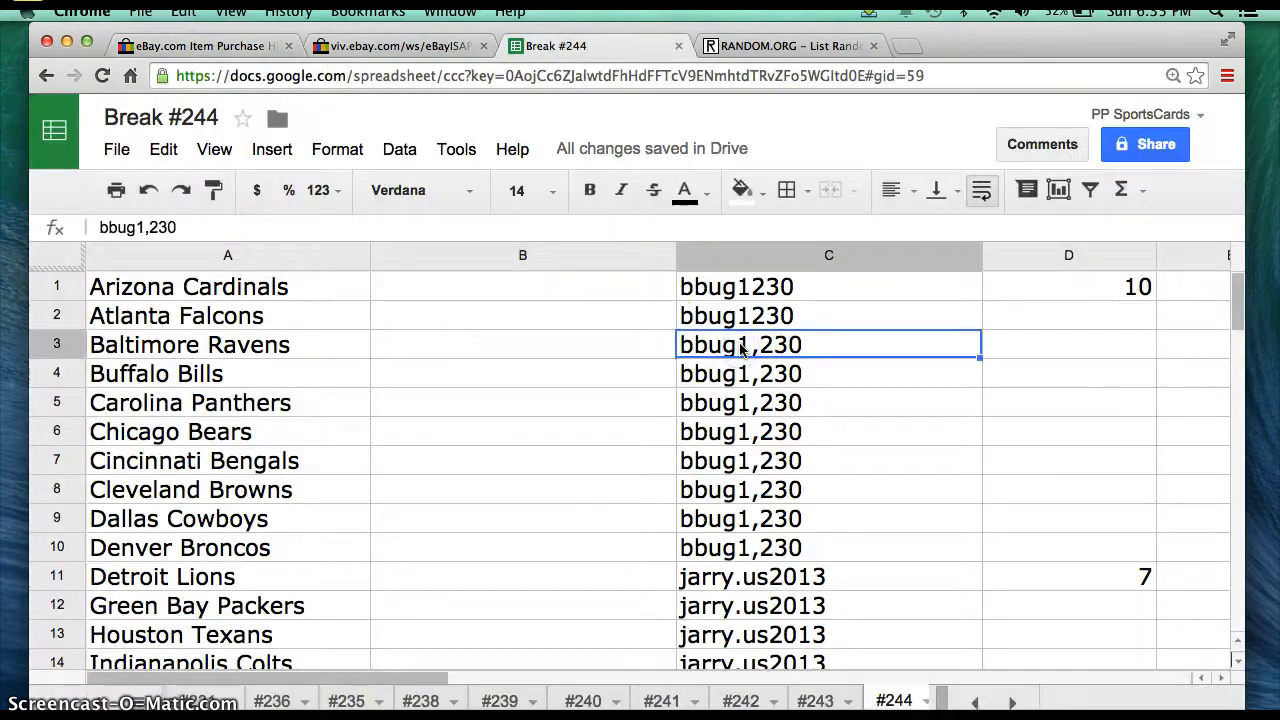
Review the 32 buyer names in column C against the eBay purchase history and copy the column.
left_click(828, 286)
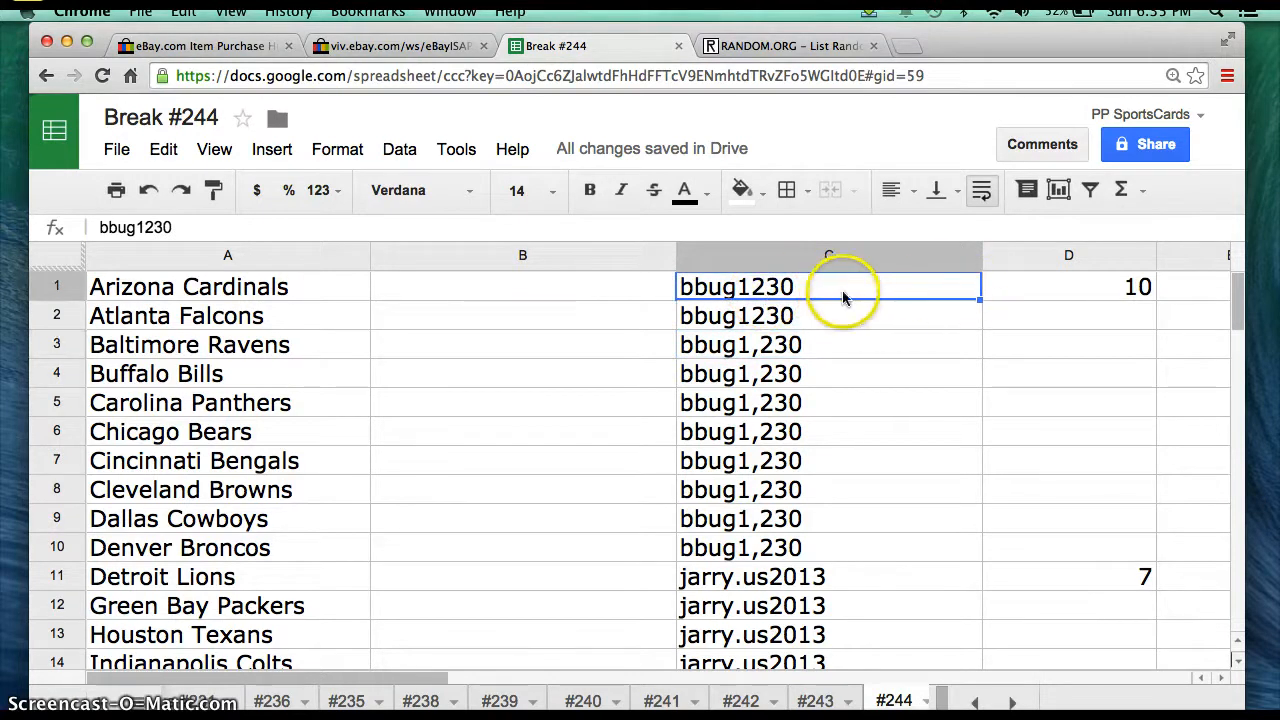
scroll("down", 3)
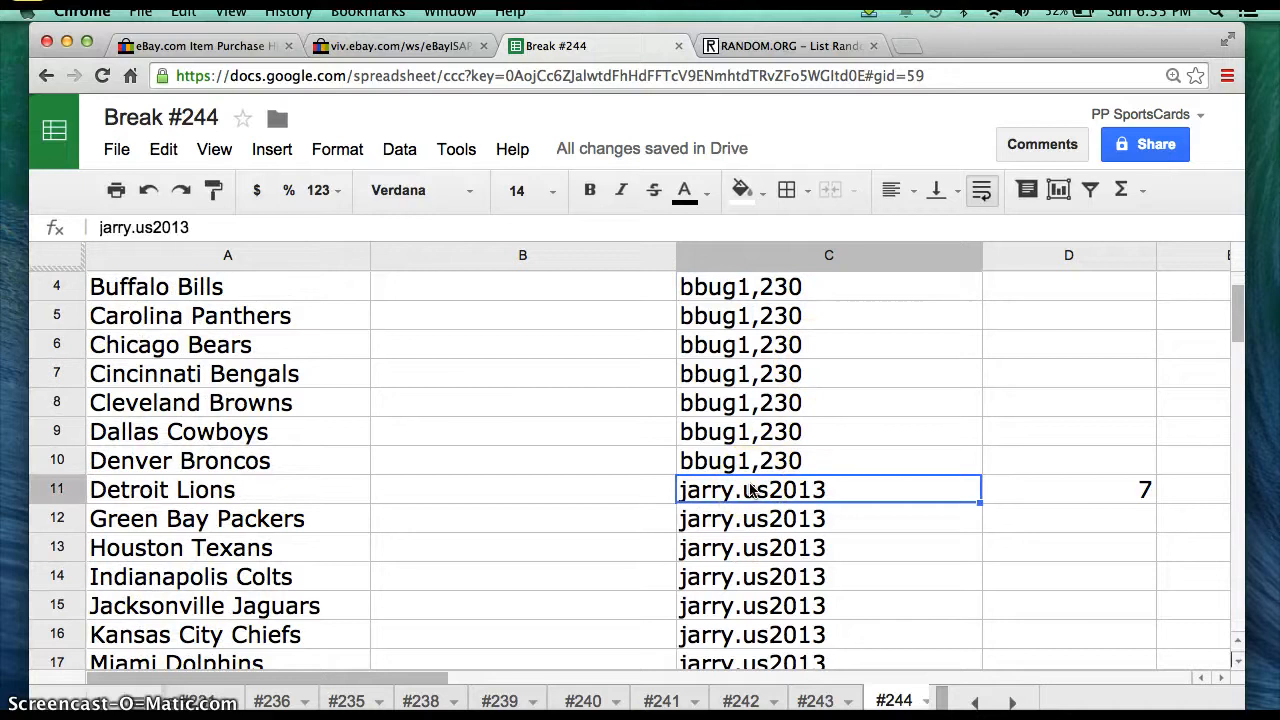
scroll("down", 3)
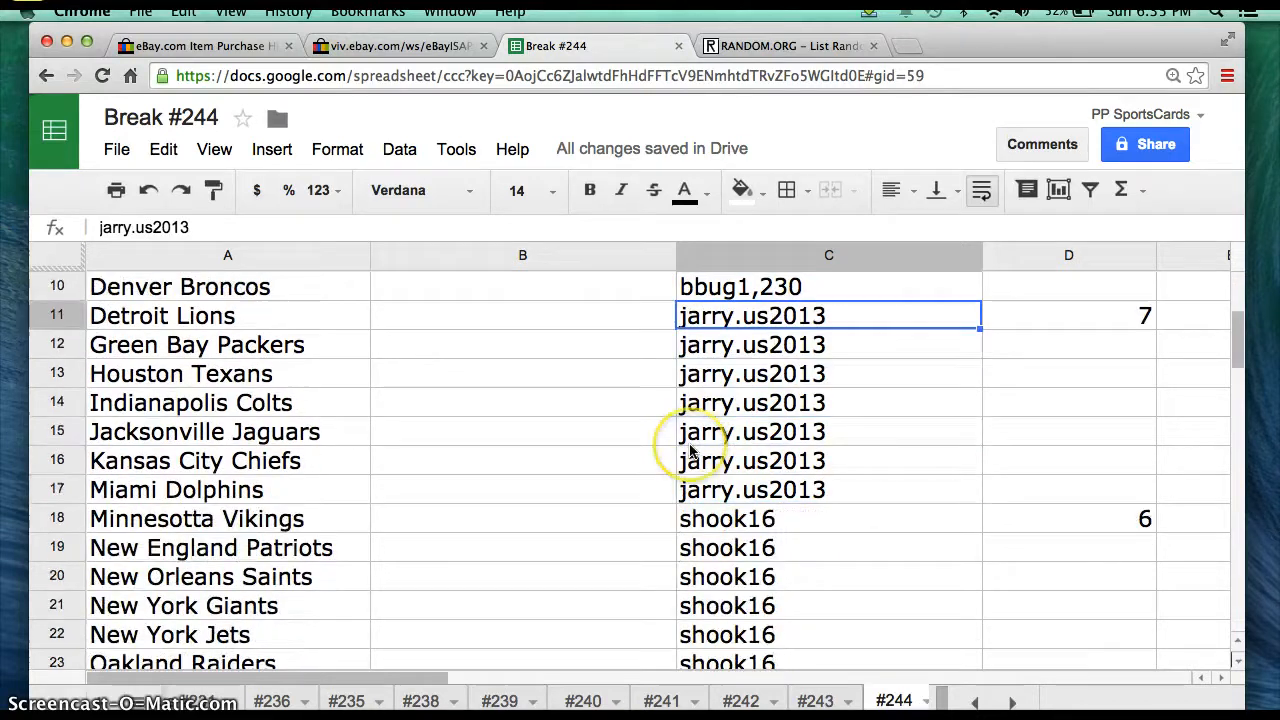
scroll("down", 3)
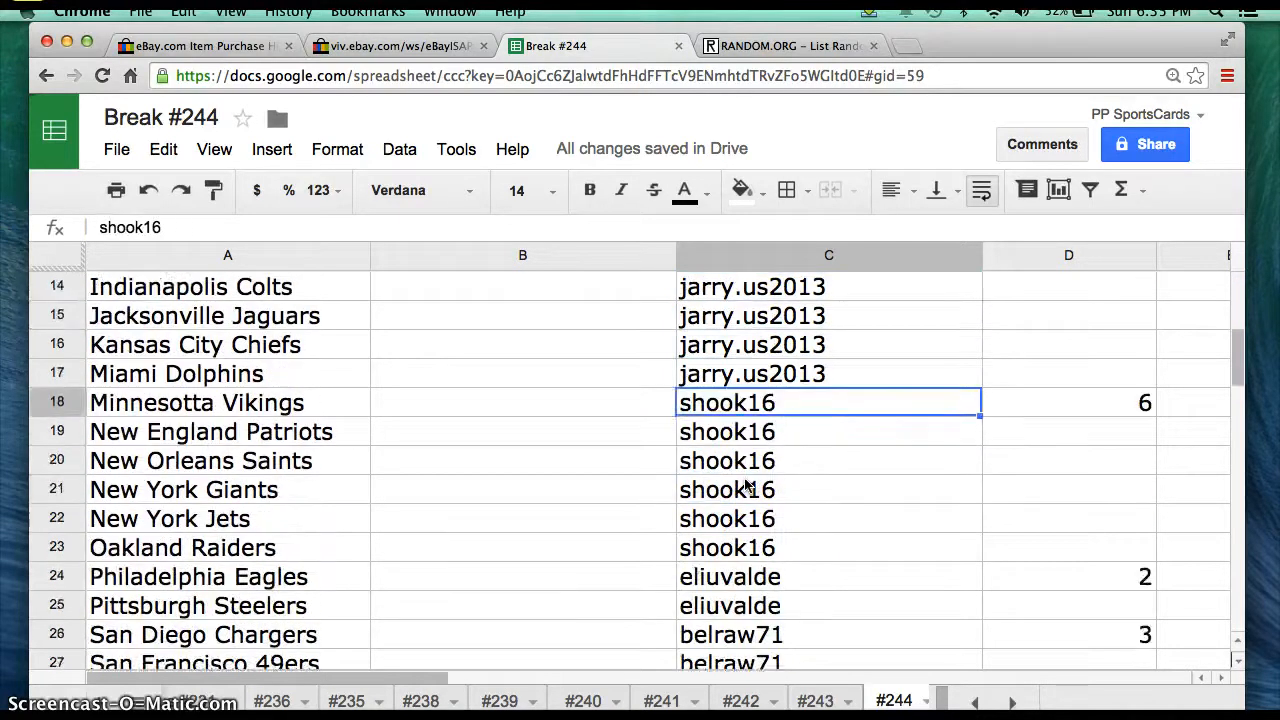
scroll("down", 3)
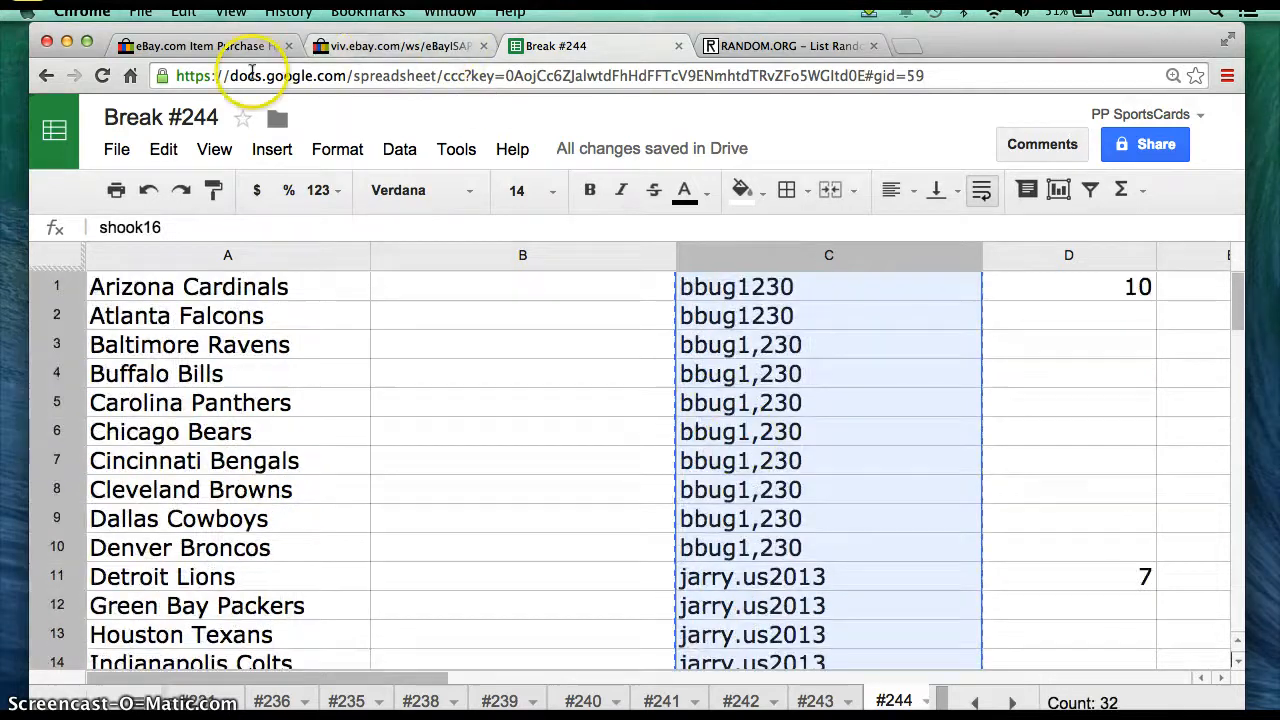
left_click(200, 44)
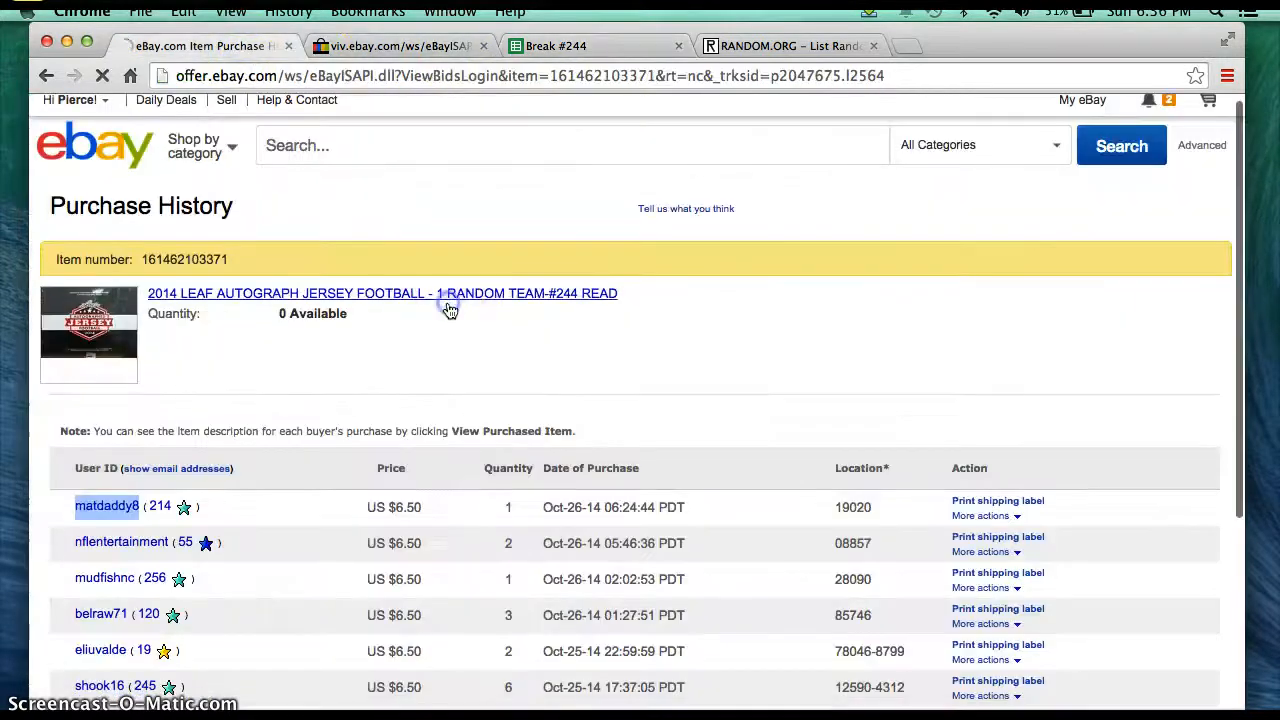
left_click(576, 46)
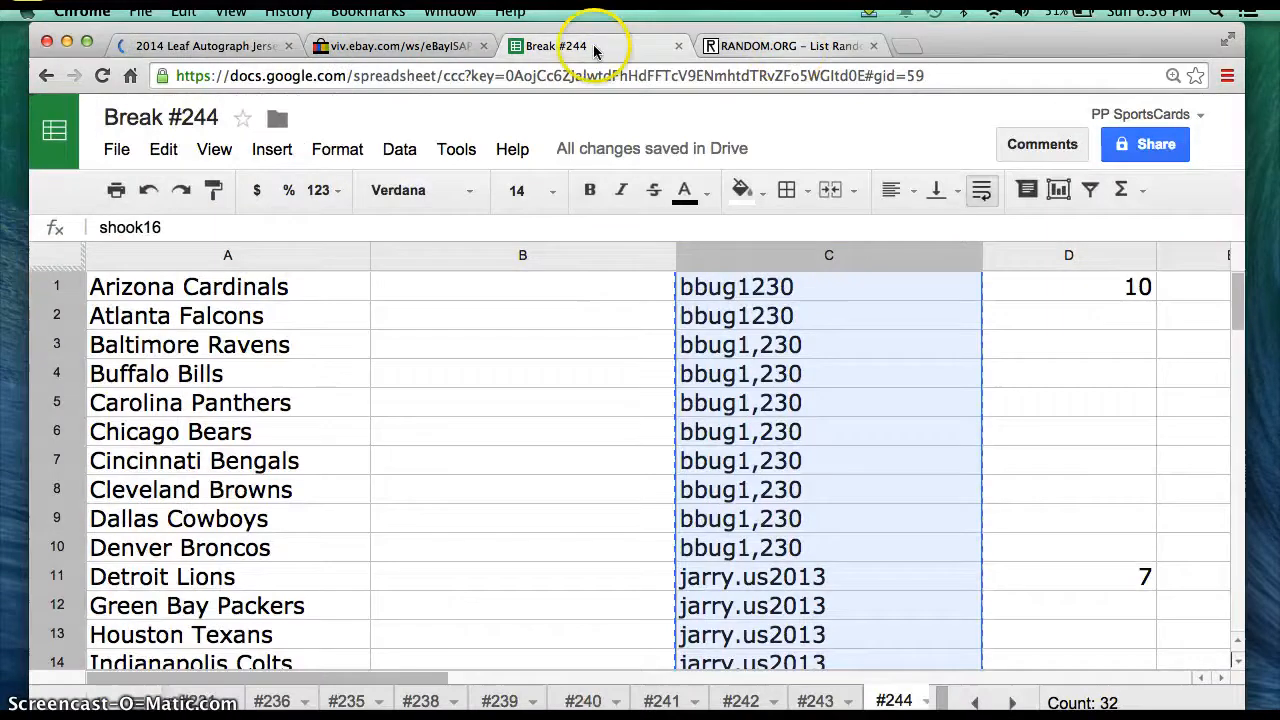
Shuffle the buyer list in the List Randomizer four more times and bring the result back to the sheet.
left_click(788, 46)
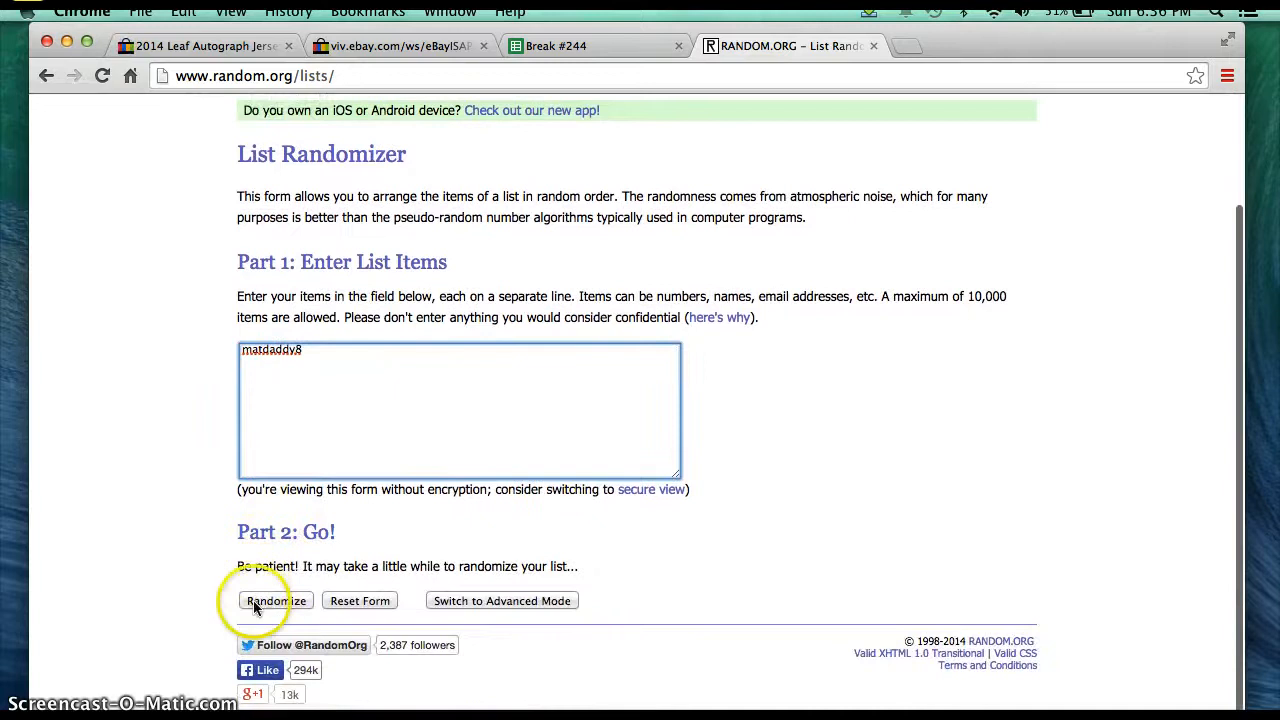
left_click(276, 600)
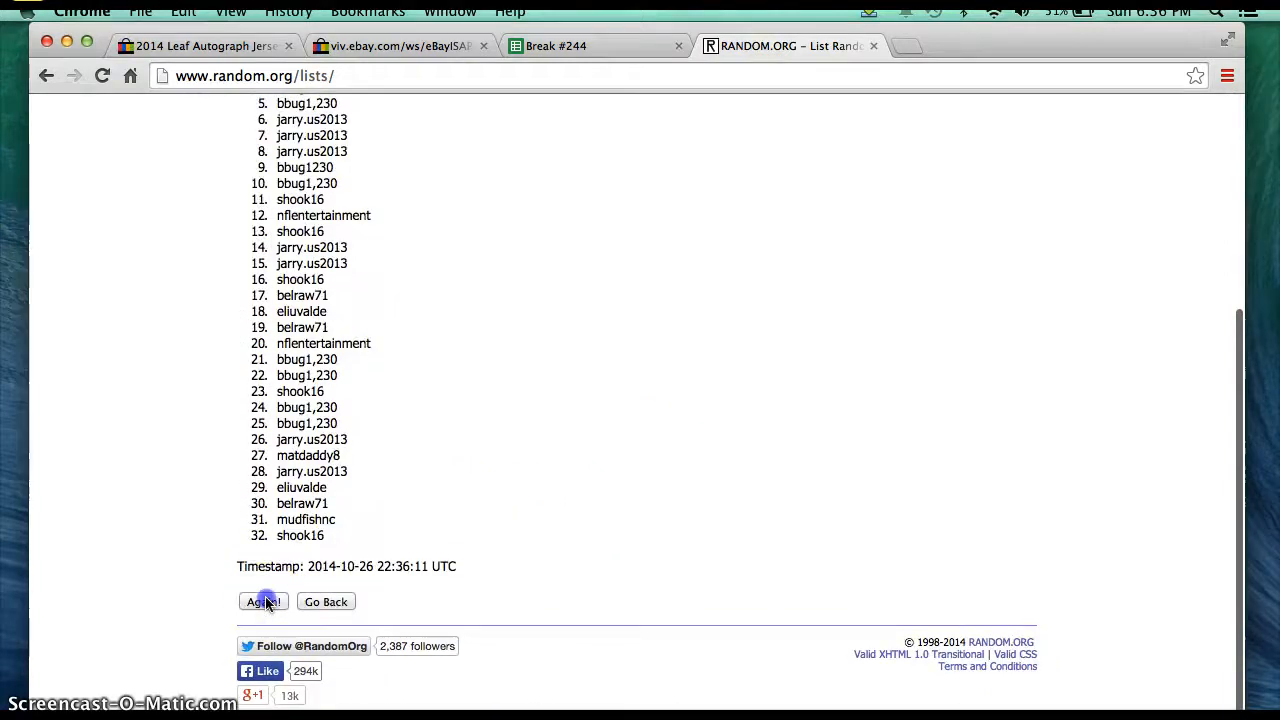
left_click(264, 600)
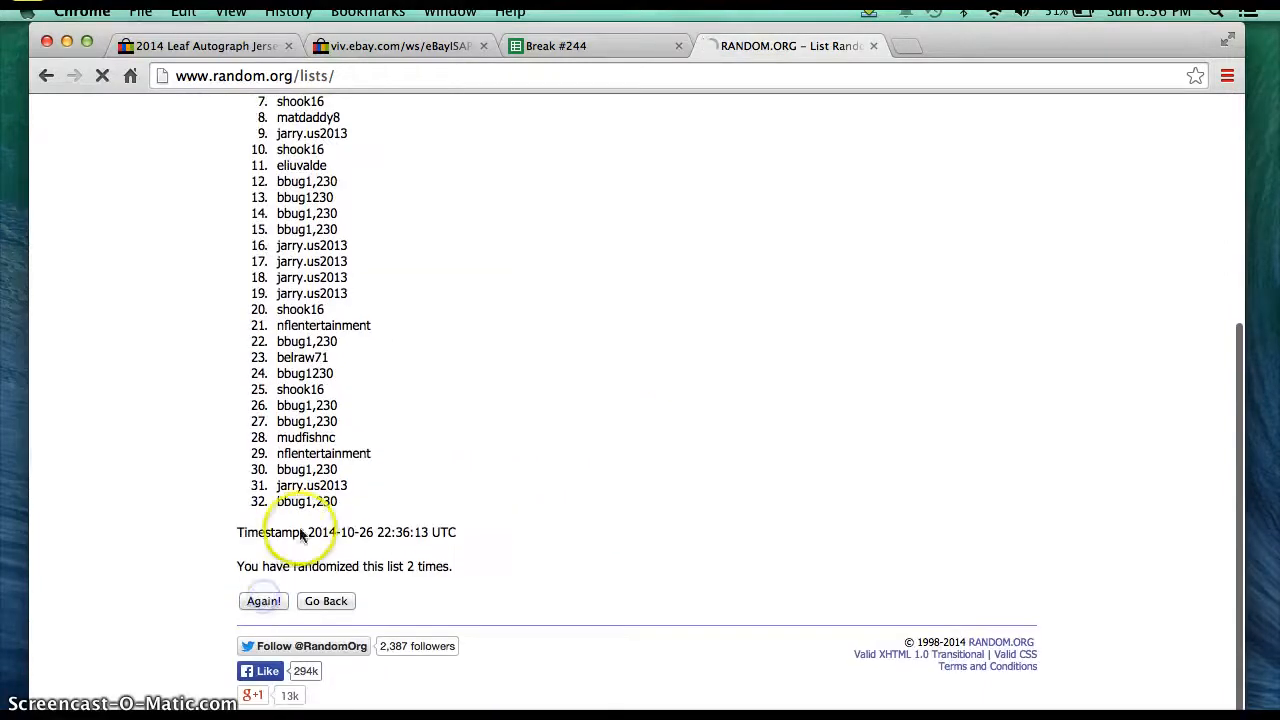
left_click(264, 600)
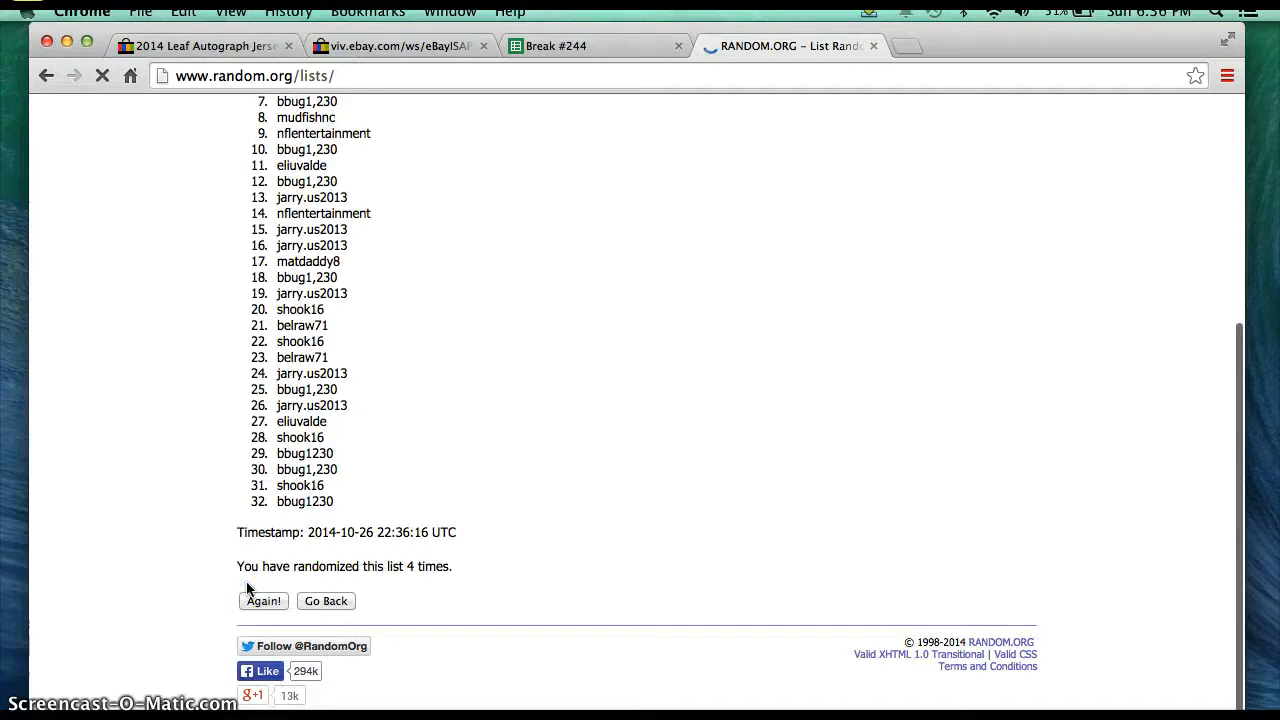
left_click(264, 600)
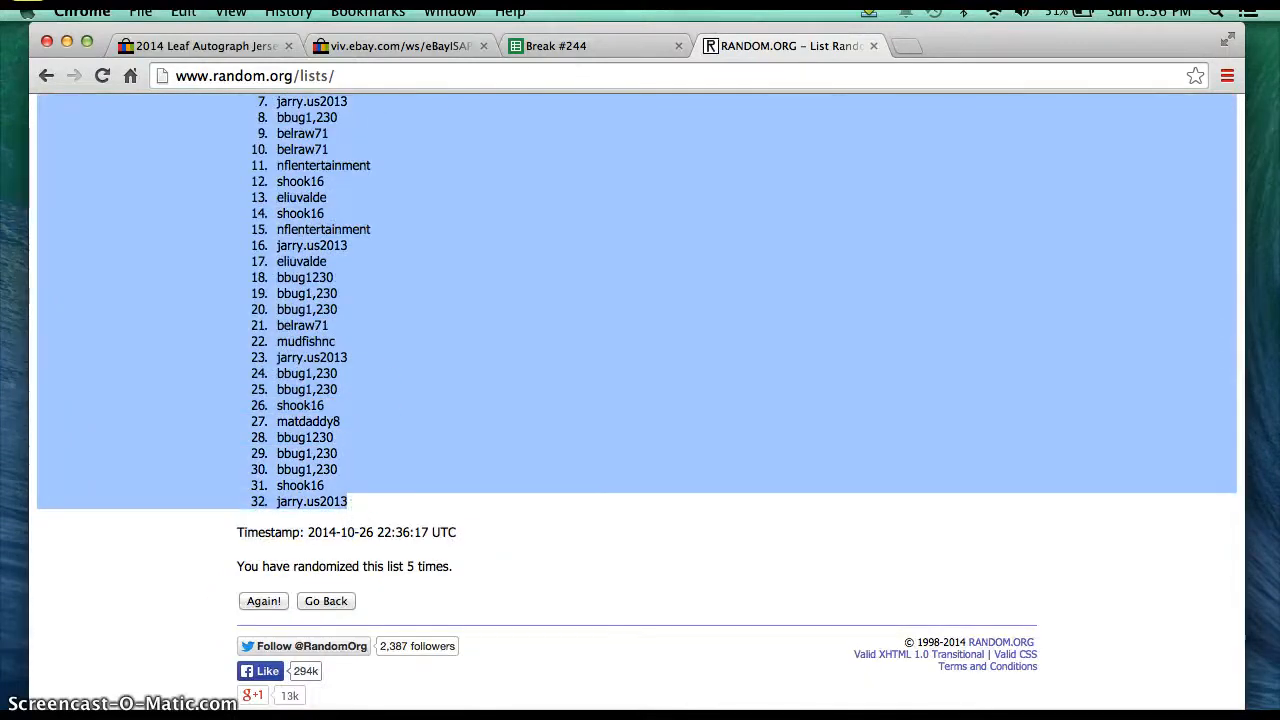
left_click(596, 44)
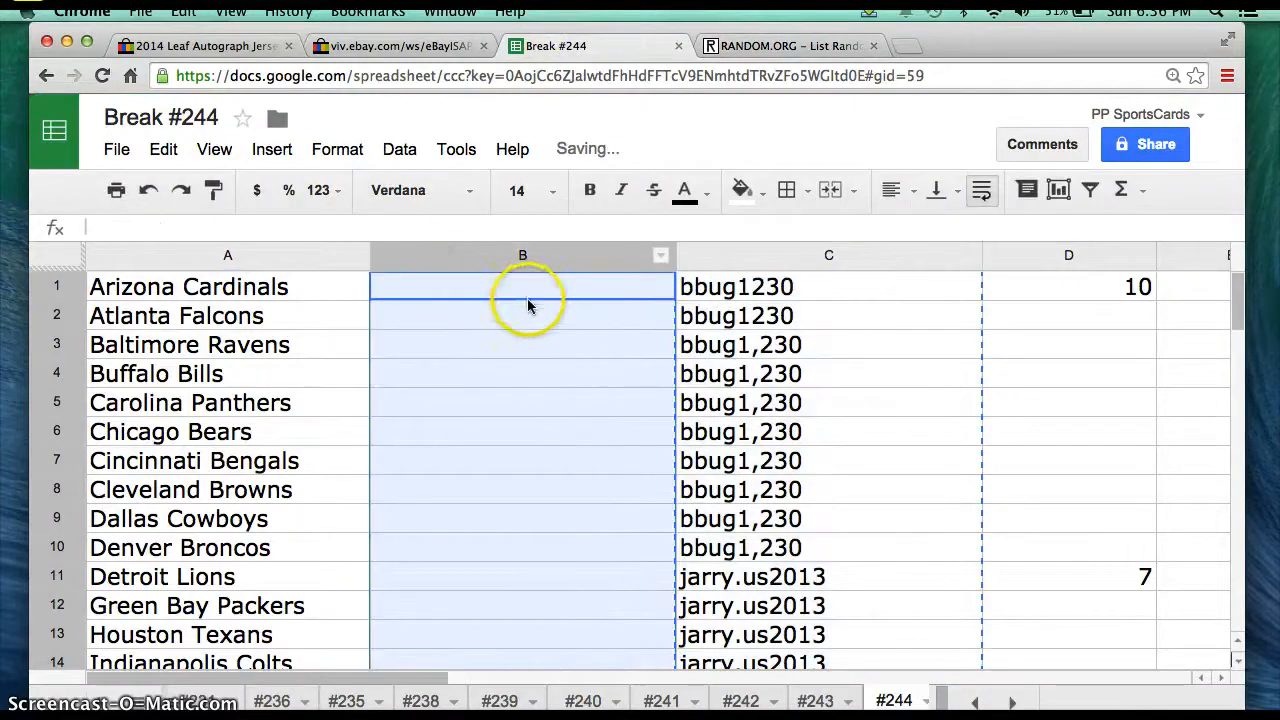
Paste the randomized buyers into column B and check Falcons, Bengals, Packers, Jaguars and Giants assignments.
left_click(522, 286)
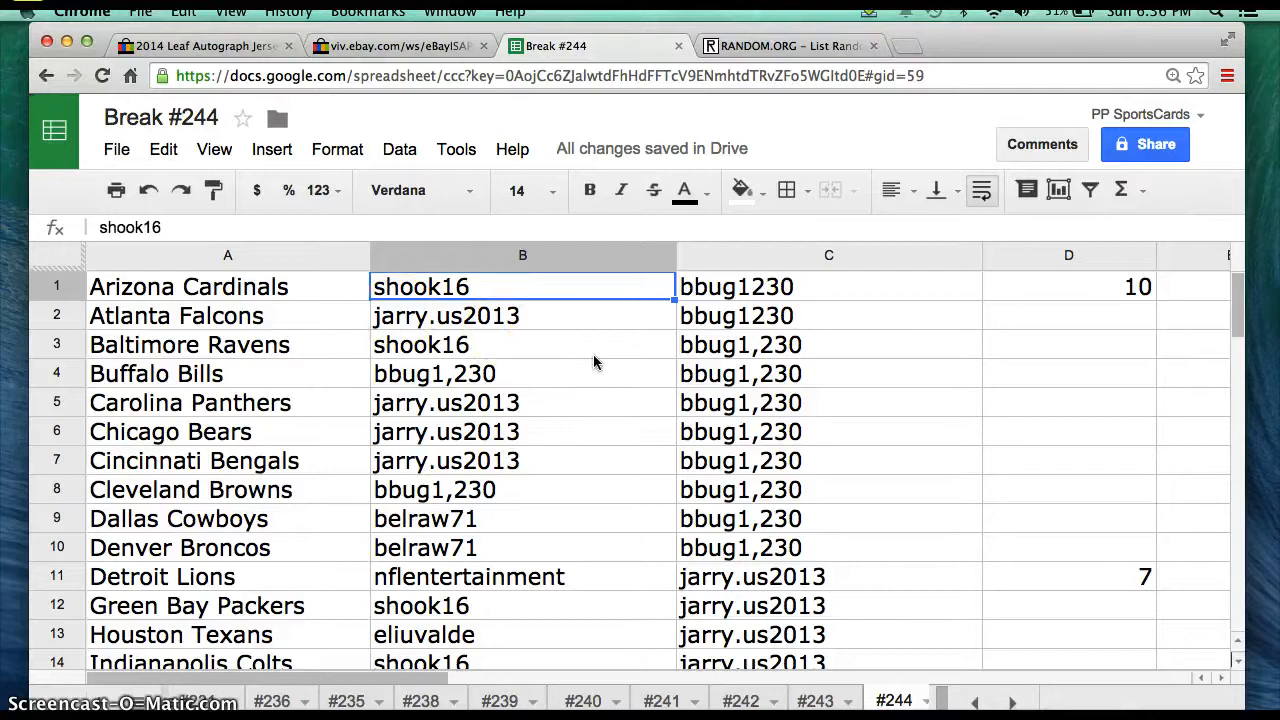
left_click(522, 316)
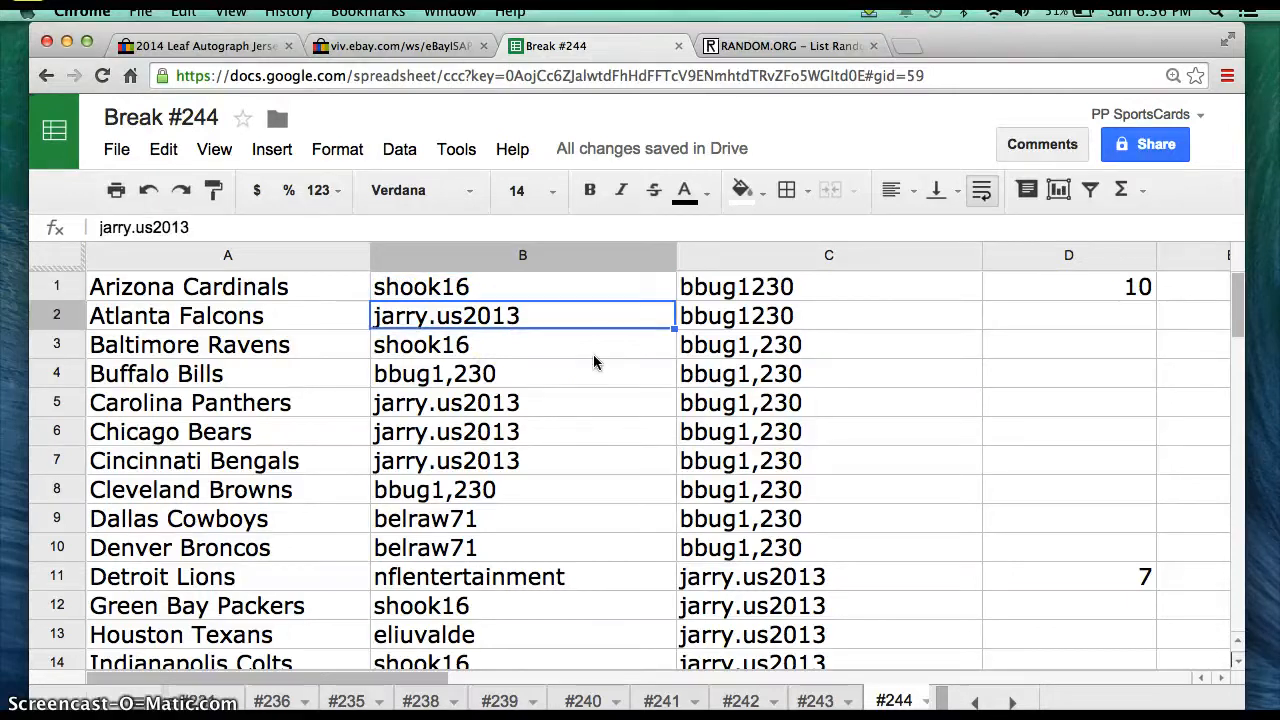
left_click(522, 374)
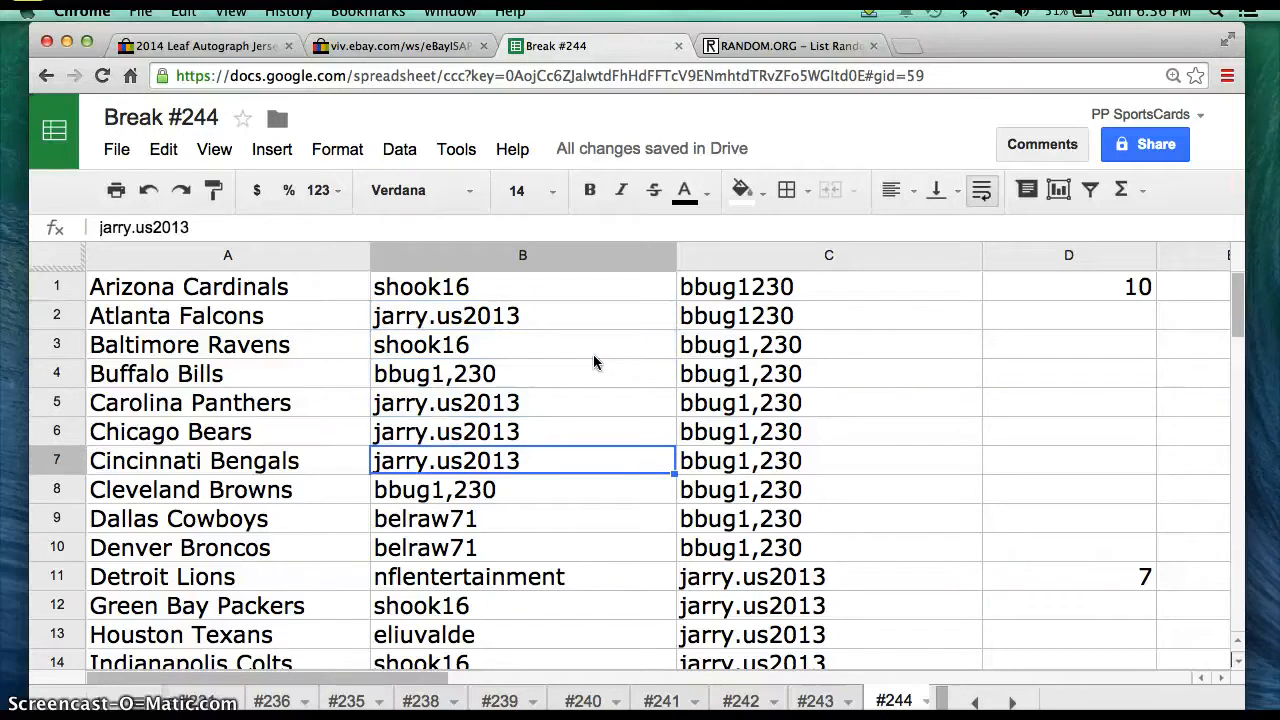
left_click(522, 518)
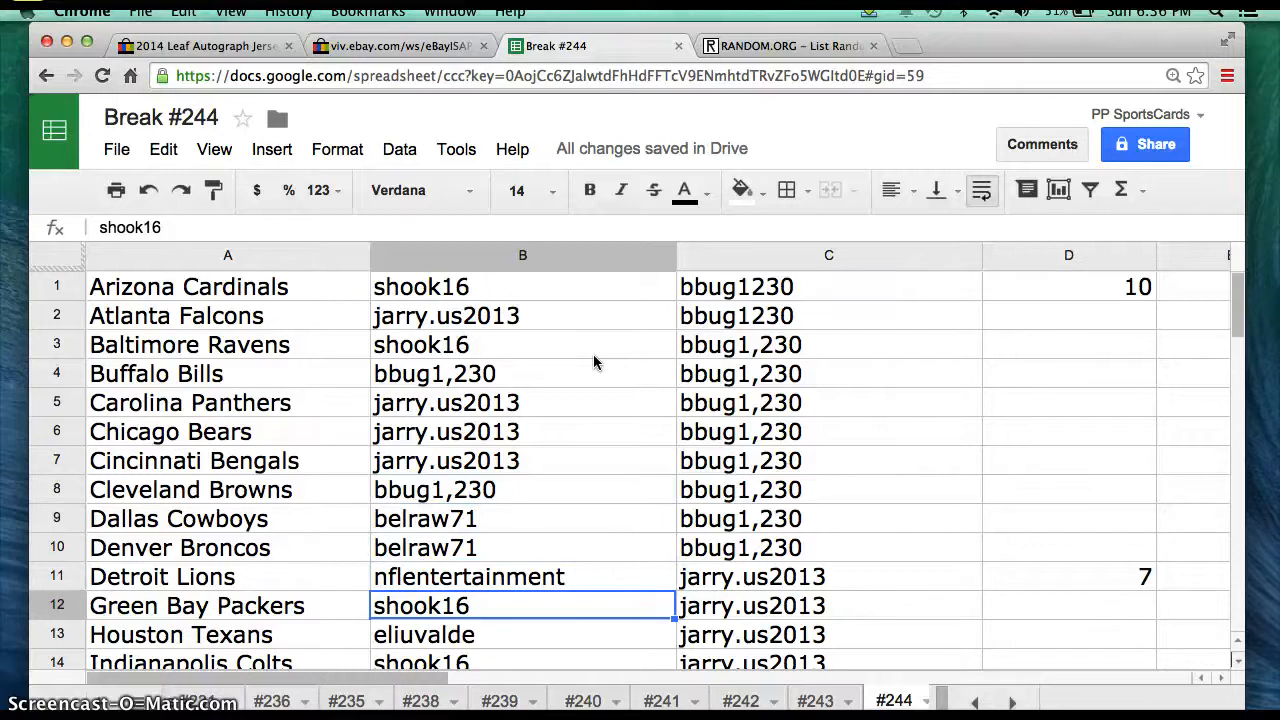
scroll("down", 3)
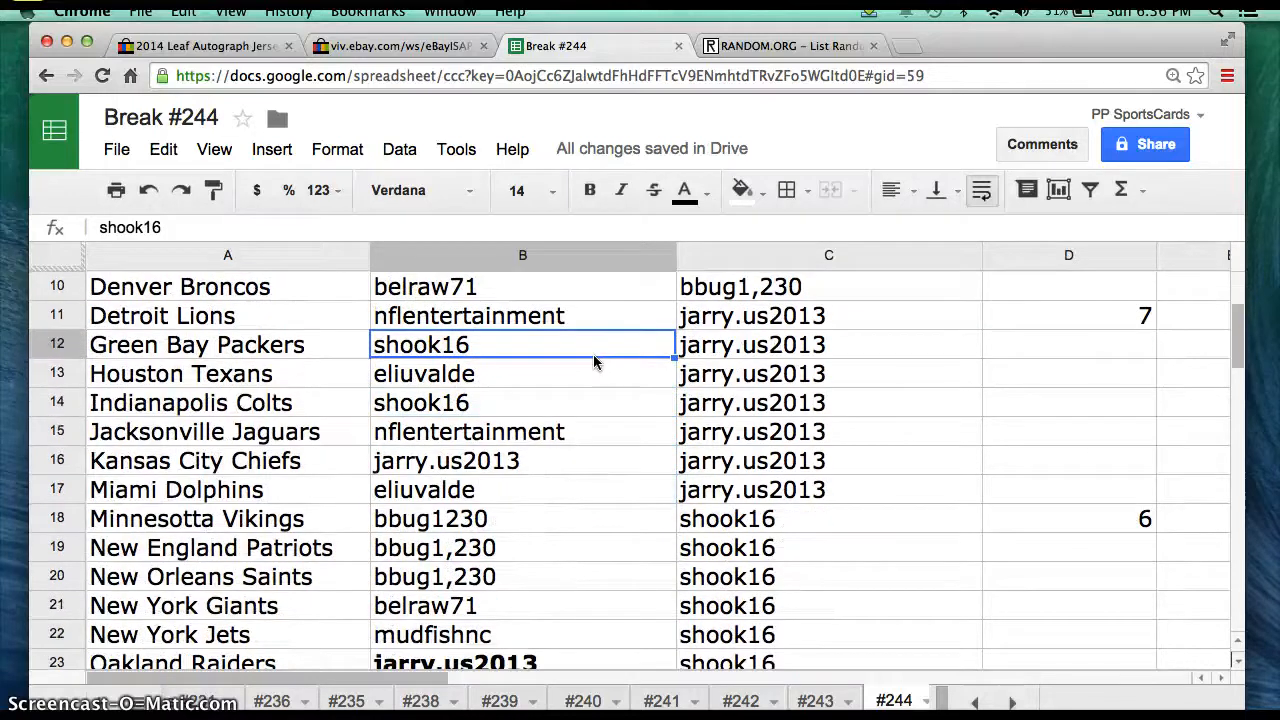
left_click(522, 432)
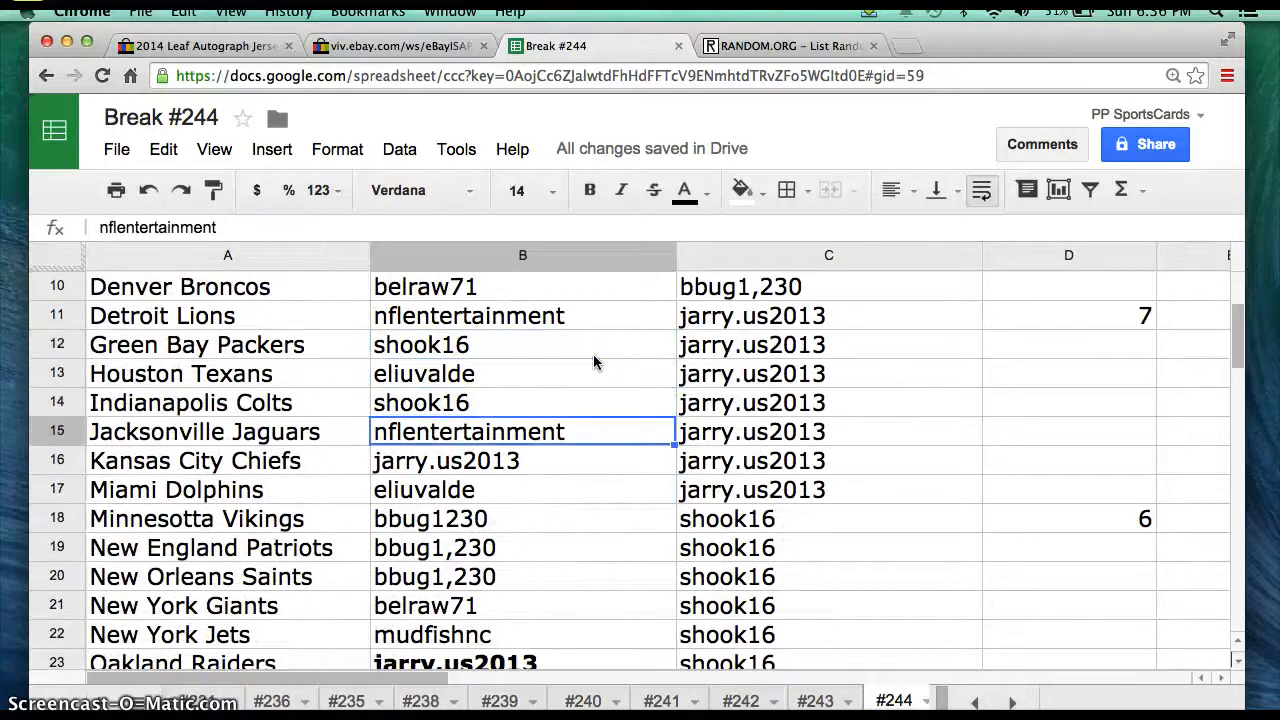
left_click(522, 460)
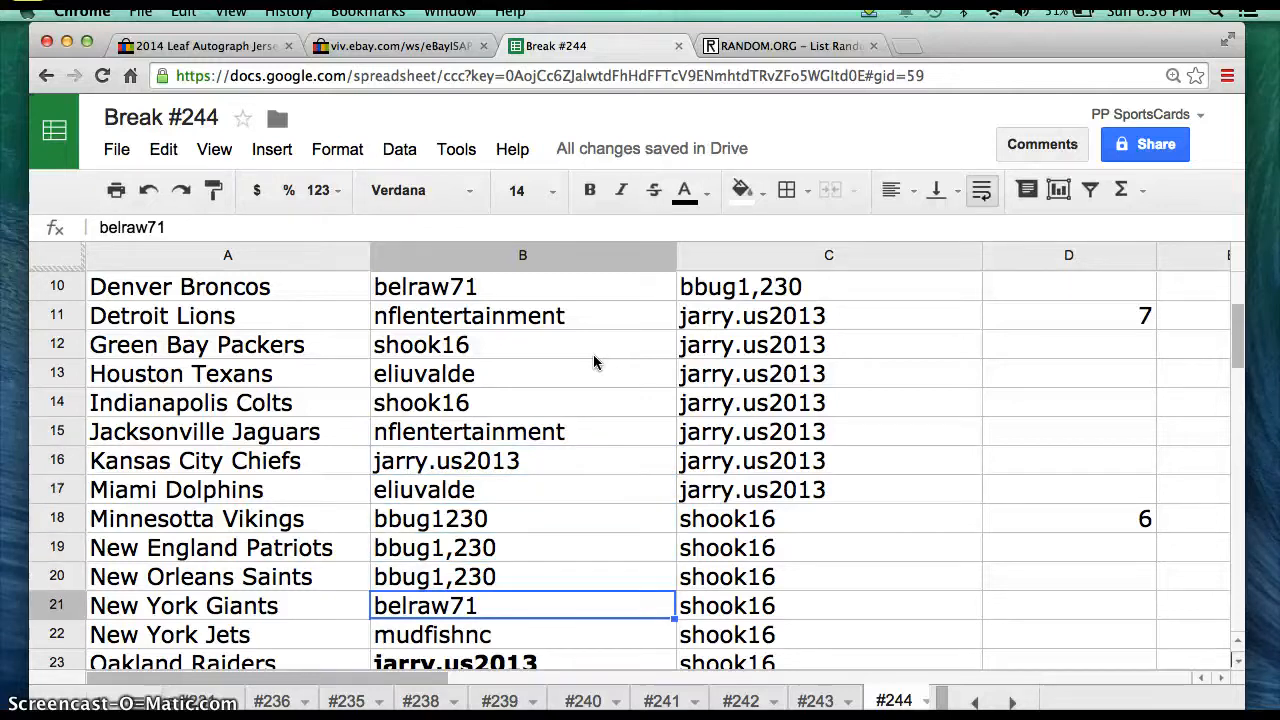
Review the remaining assignments down through Tampa Bay Buccaneers and Washington Redskins.
scroll("down", 3)
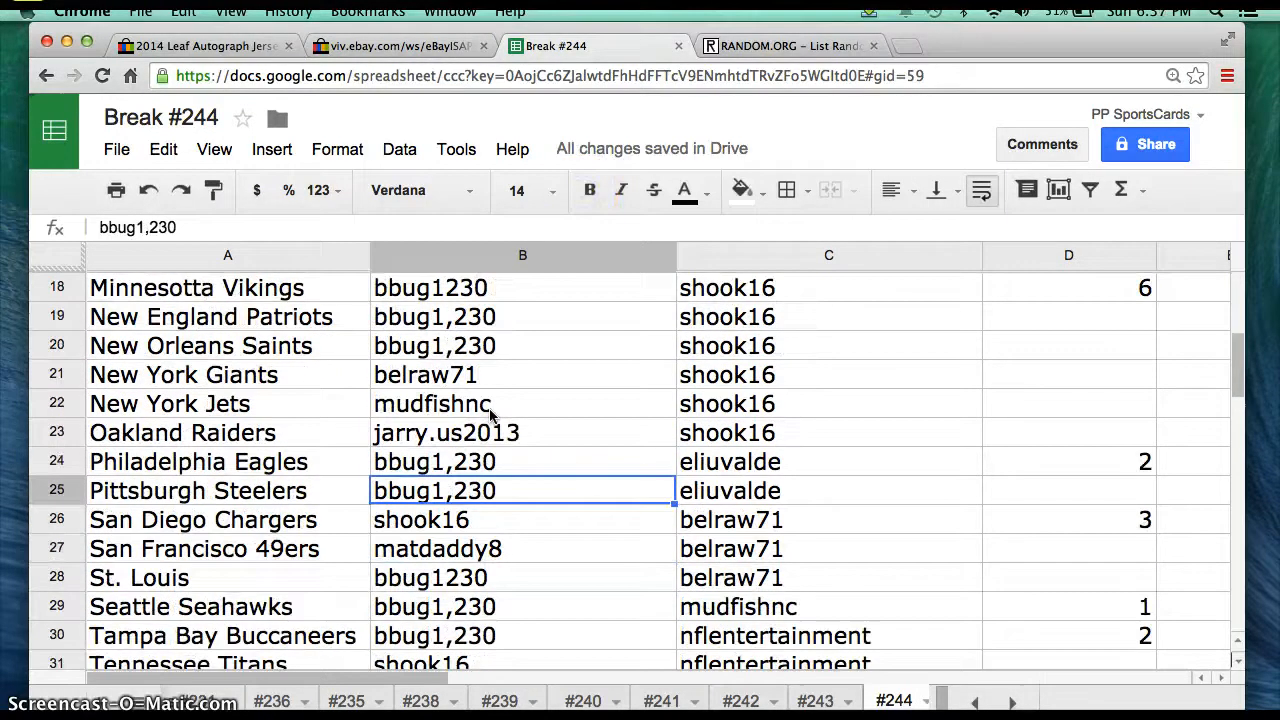
scroll("down", 3)
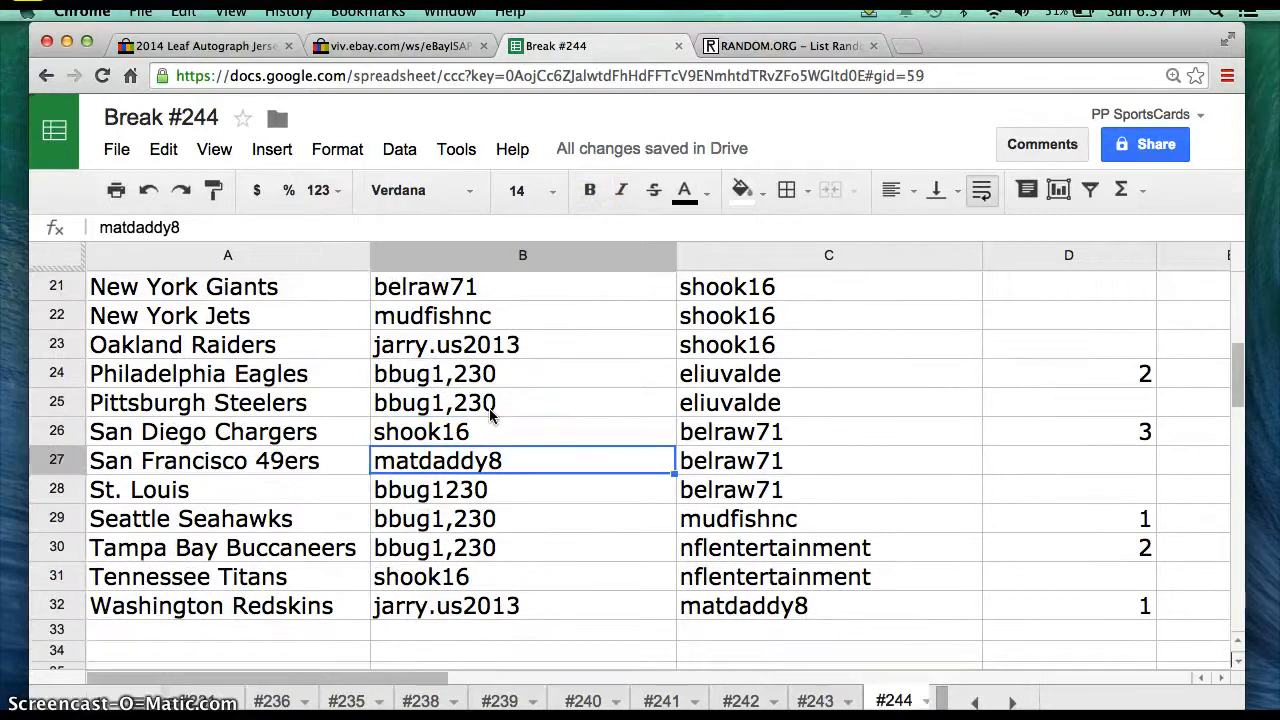
left_click(522, 488)
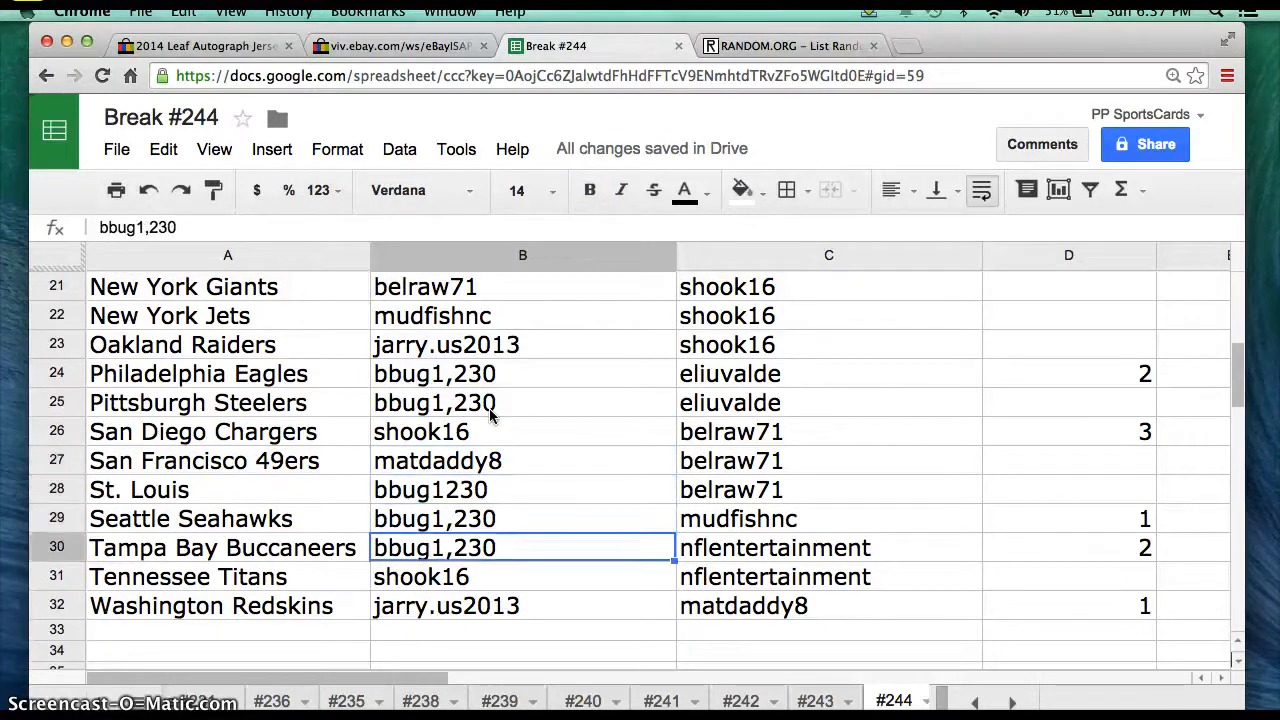
left_click(522, 604)
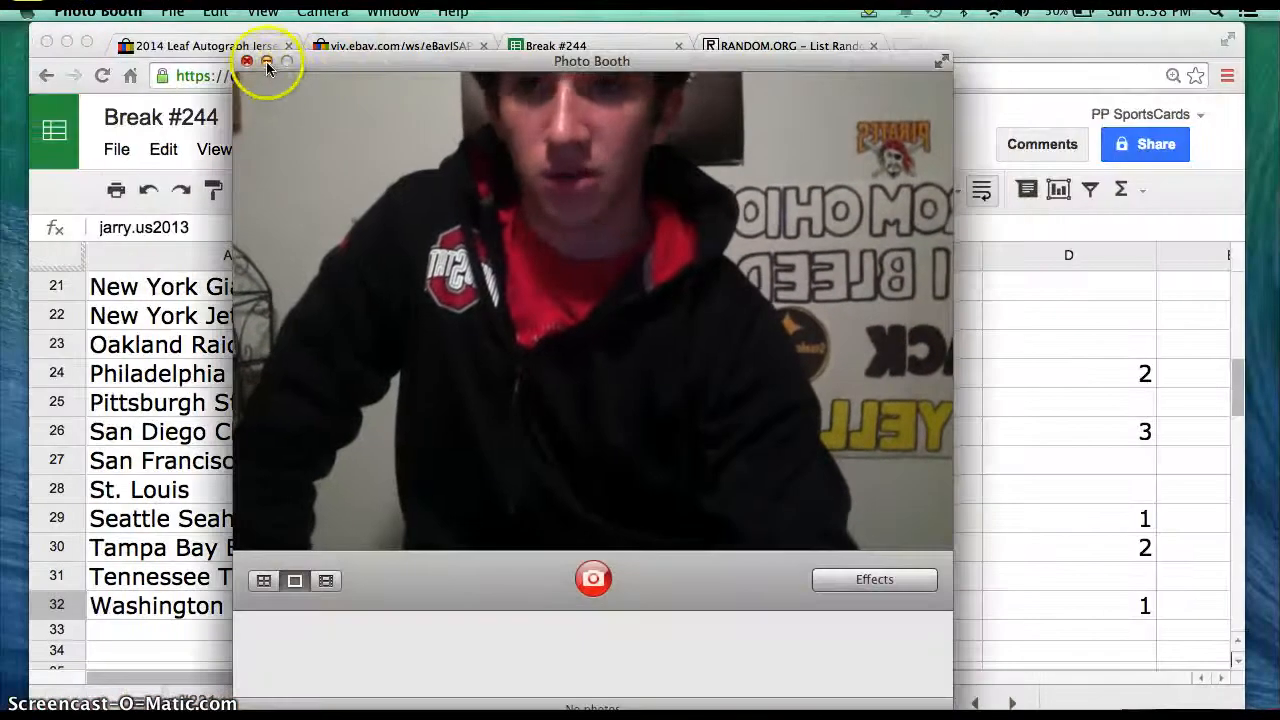
left_click(268, 64)
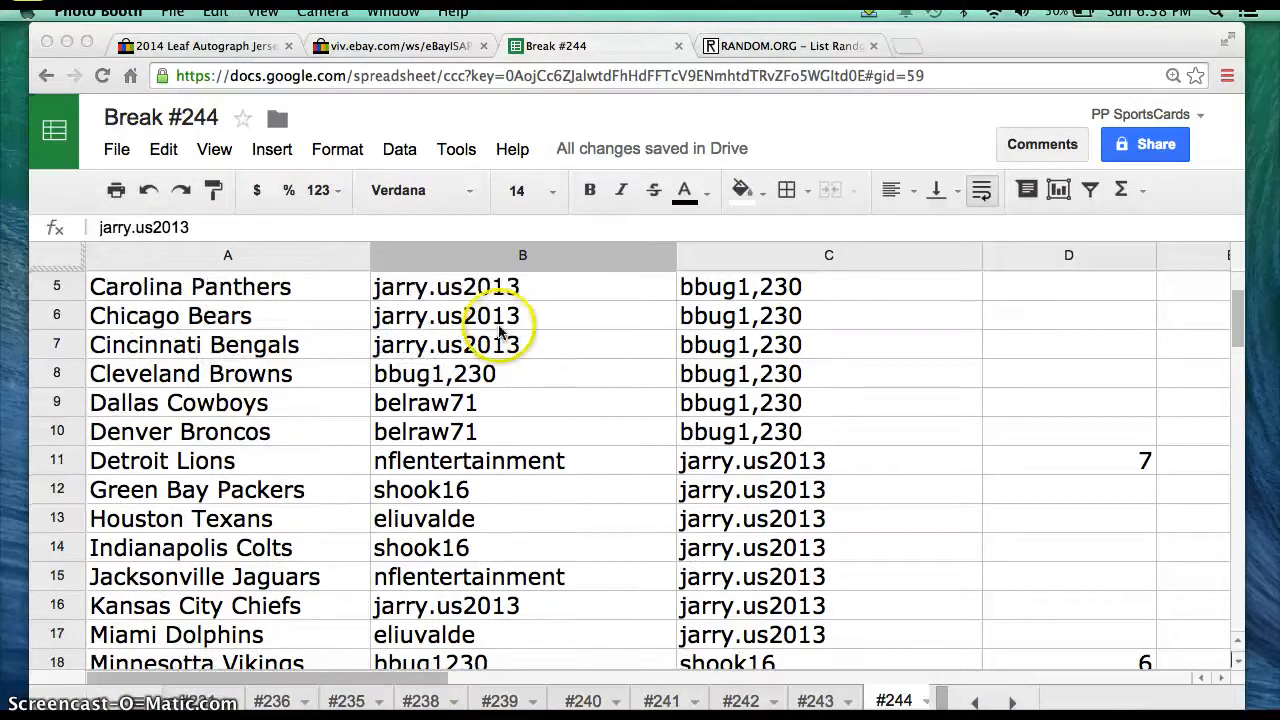
left_click(490, 316)
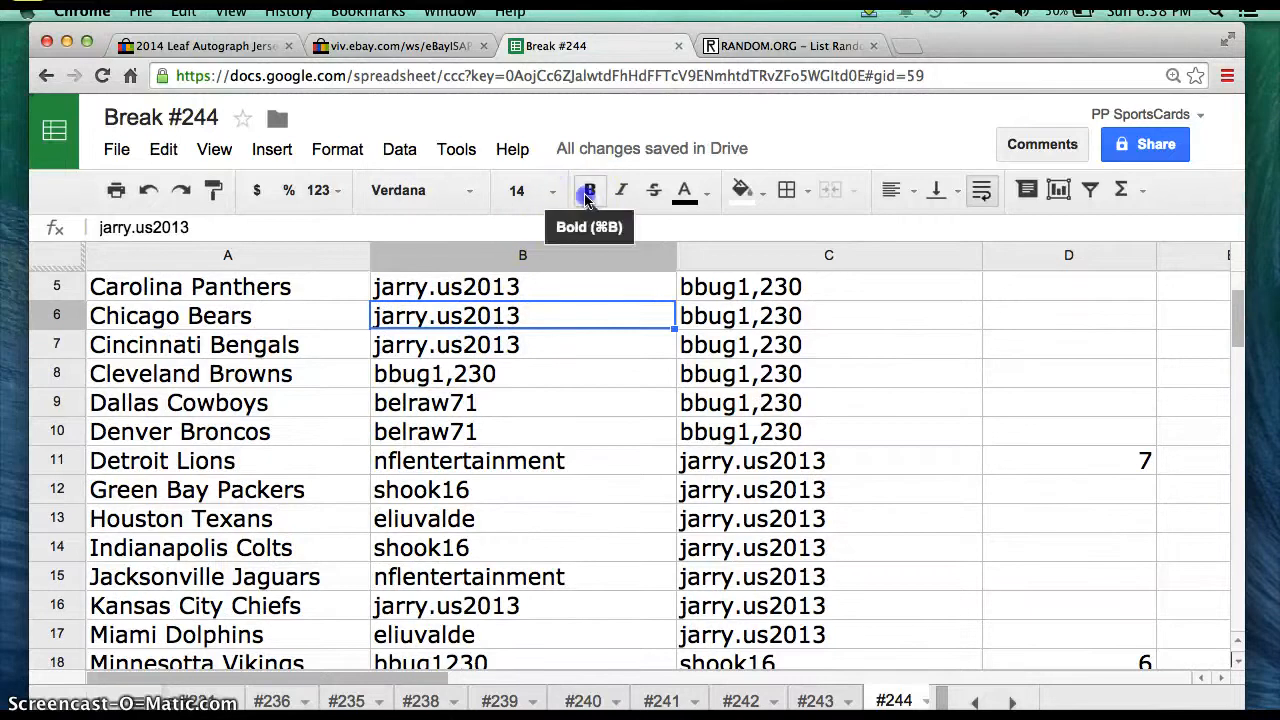
left_click(588, 190)
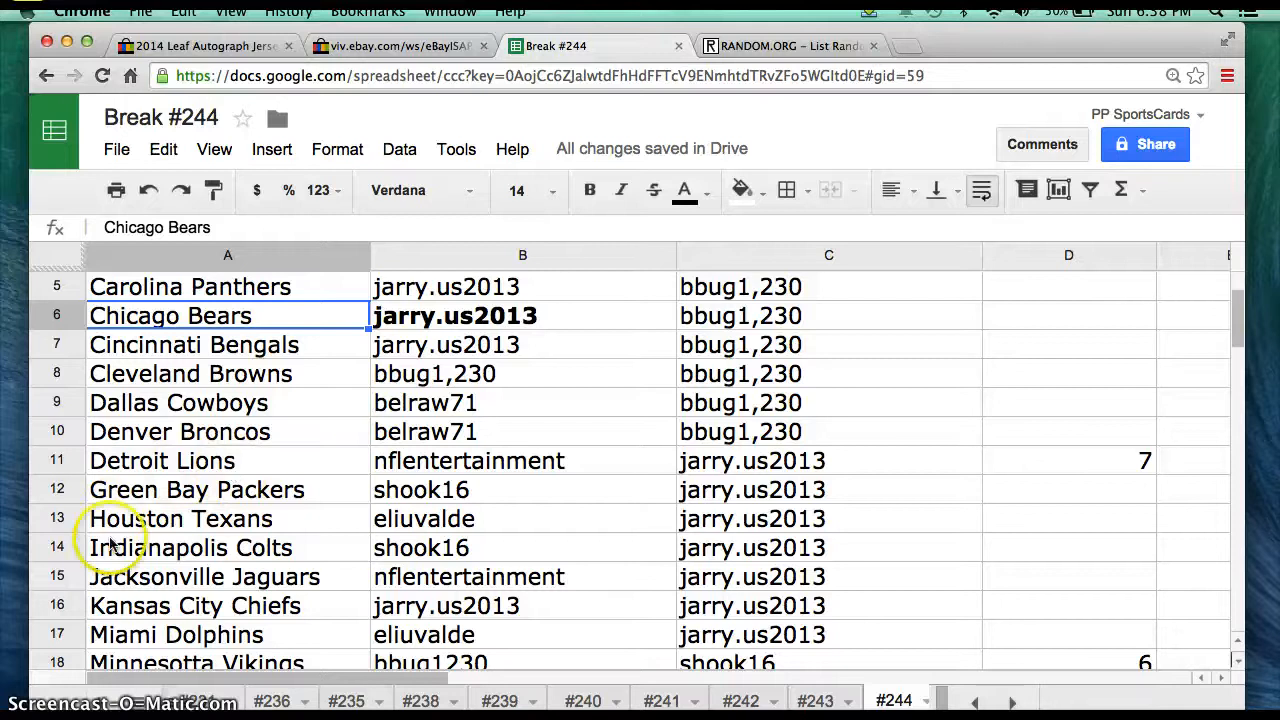
mouse_move(330, 528)
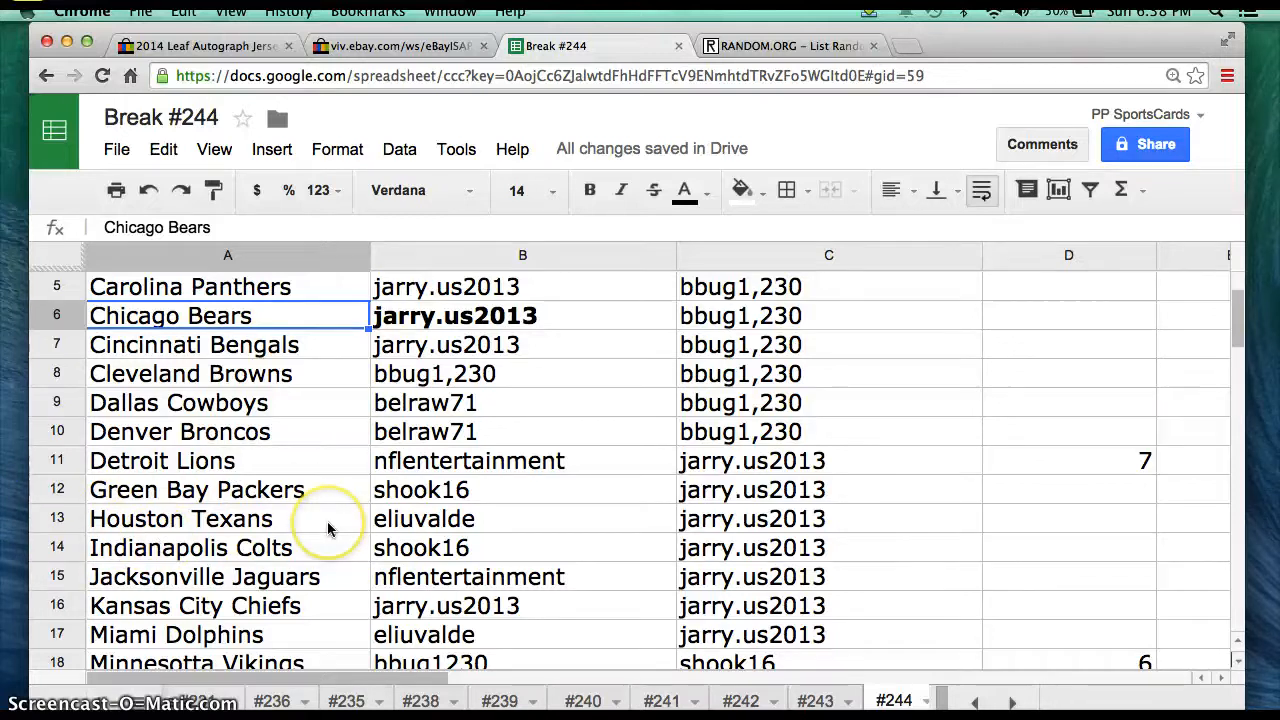